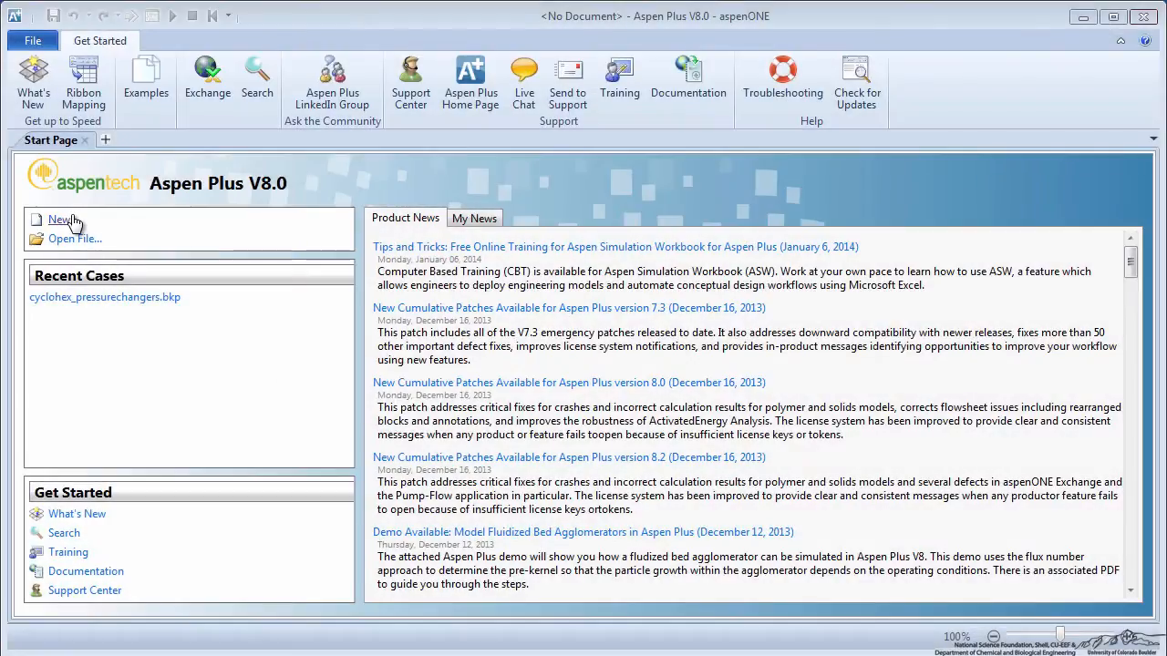
# - Start a new blank simulation from the Start Page
pyautogui.click(62, 219)
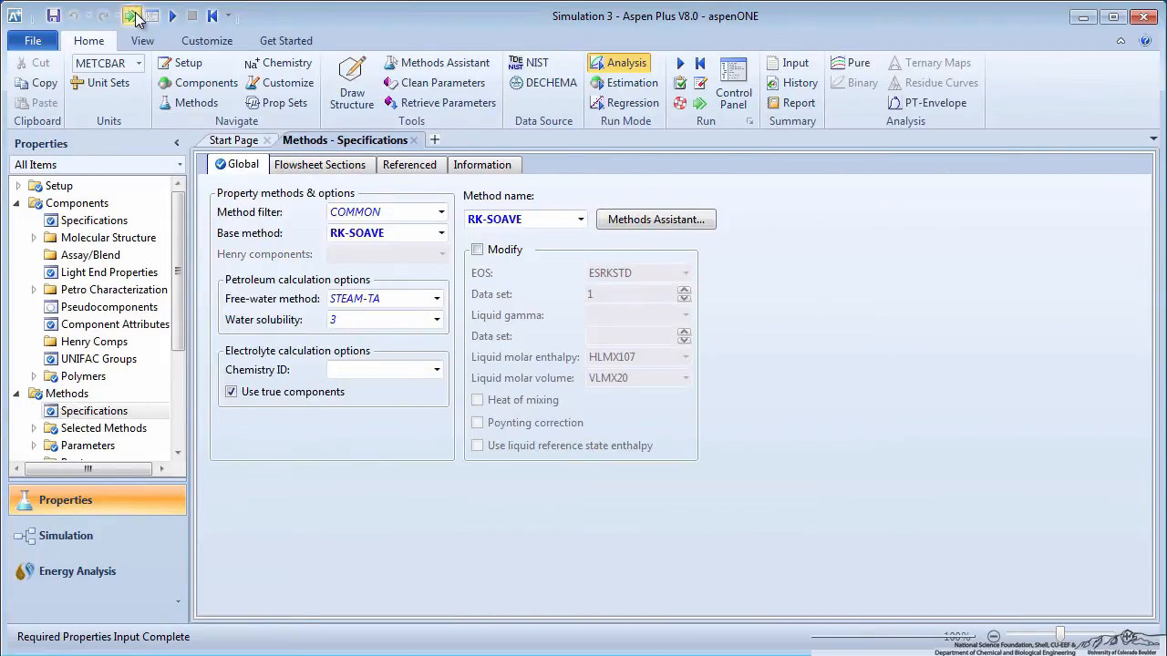
# - Place a Valve block from Pressure Changers on the flowsheet in the Simulation environment
pyautogui.click(132, 14)
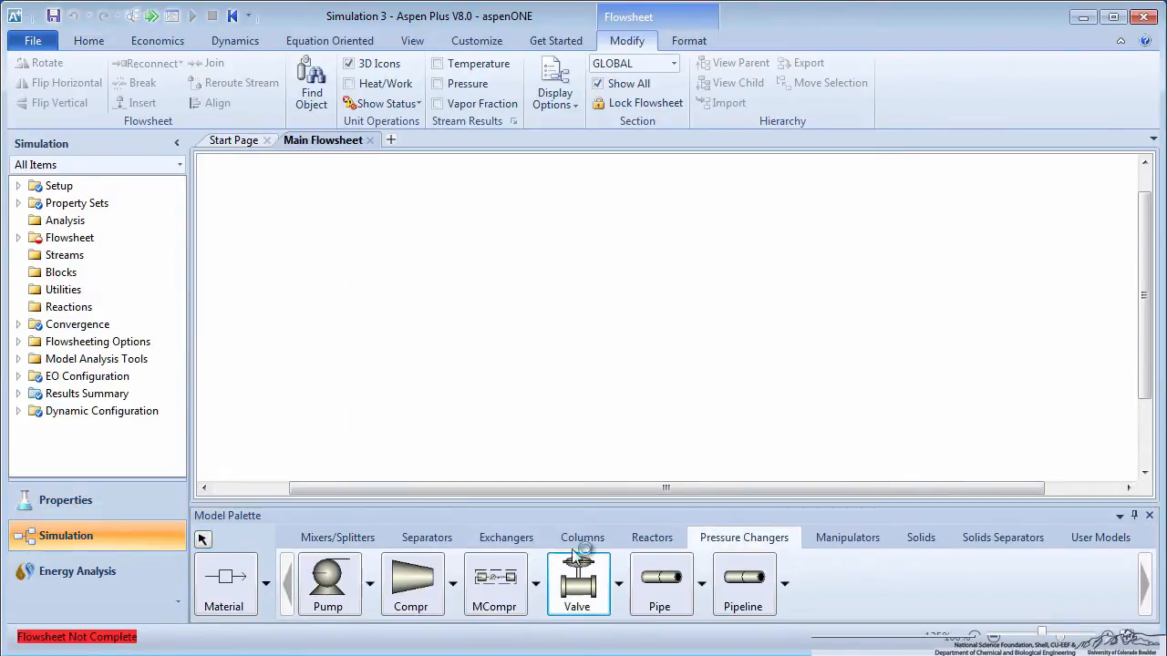
pyautogui.click(576, 584)
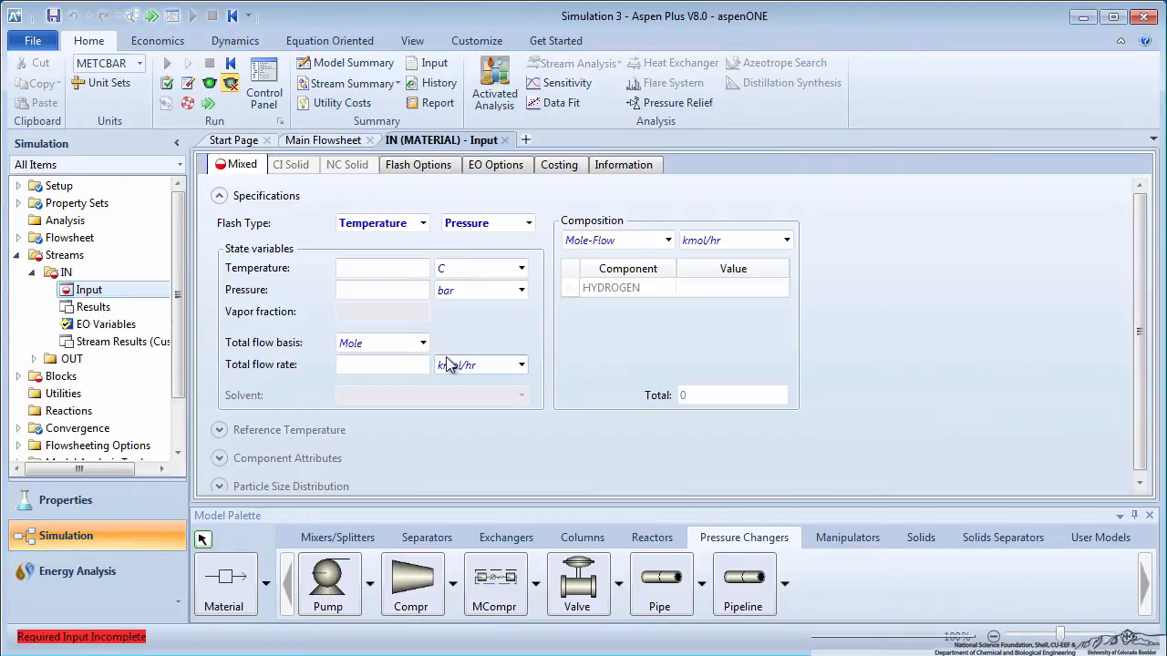
# - Set the IN feed stream temperature to 50 C with its pressure and composition
pyautogui.write('5')
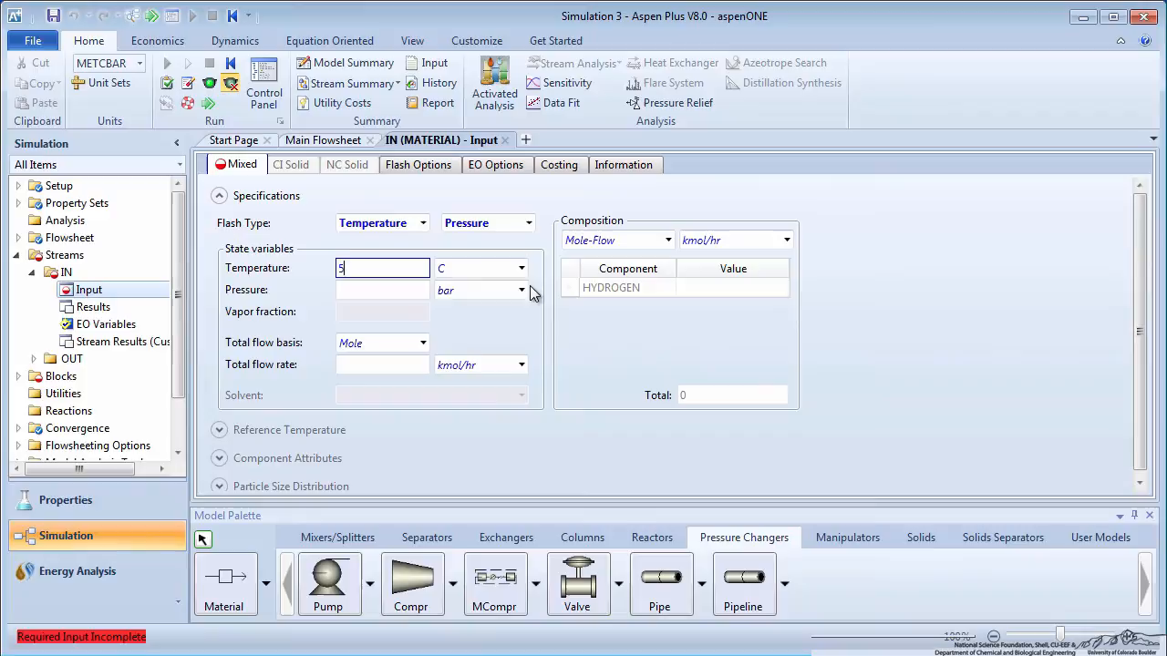
pyautogui.write('0')
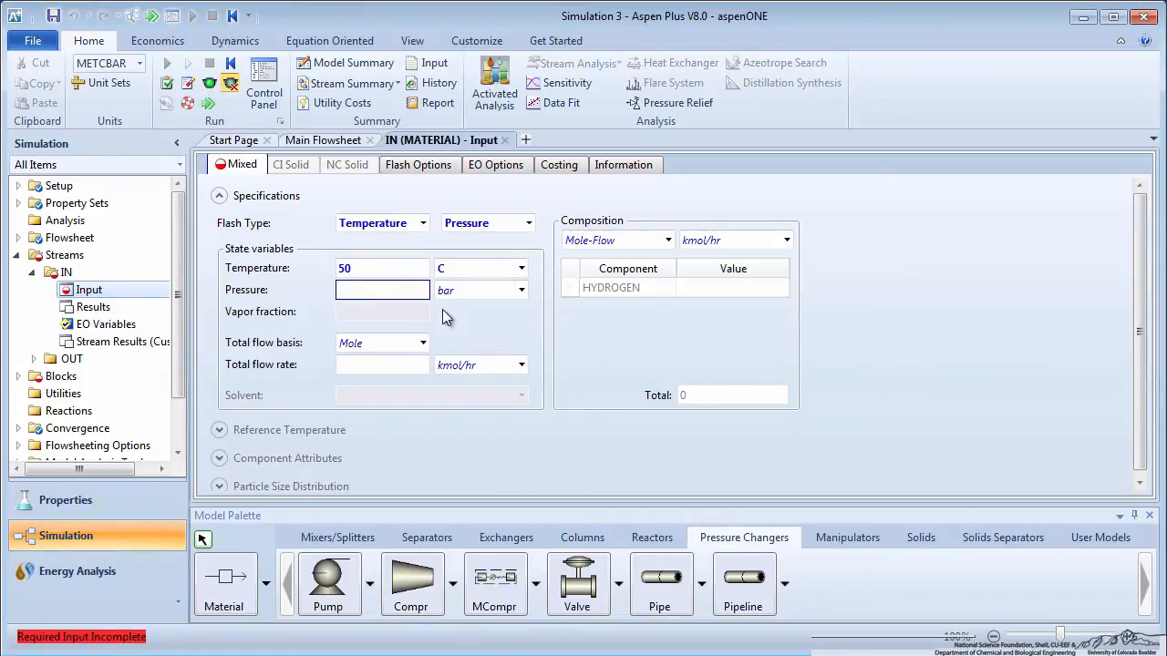
pyautogui.click(423, 343)
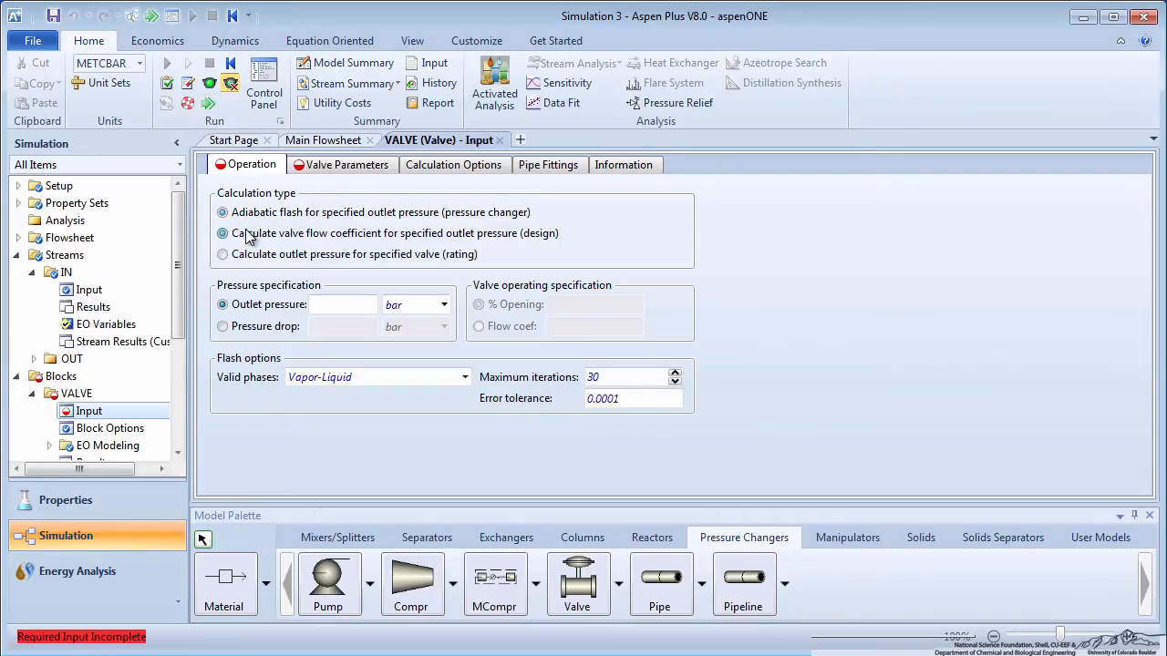
# - Make VALVE calculate its flow coefficient for a 20 bar outlet pressure
pyautogui.click(222, 233)
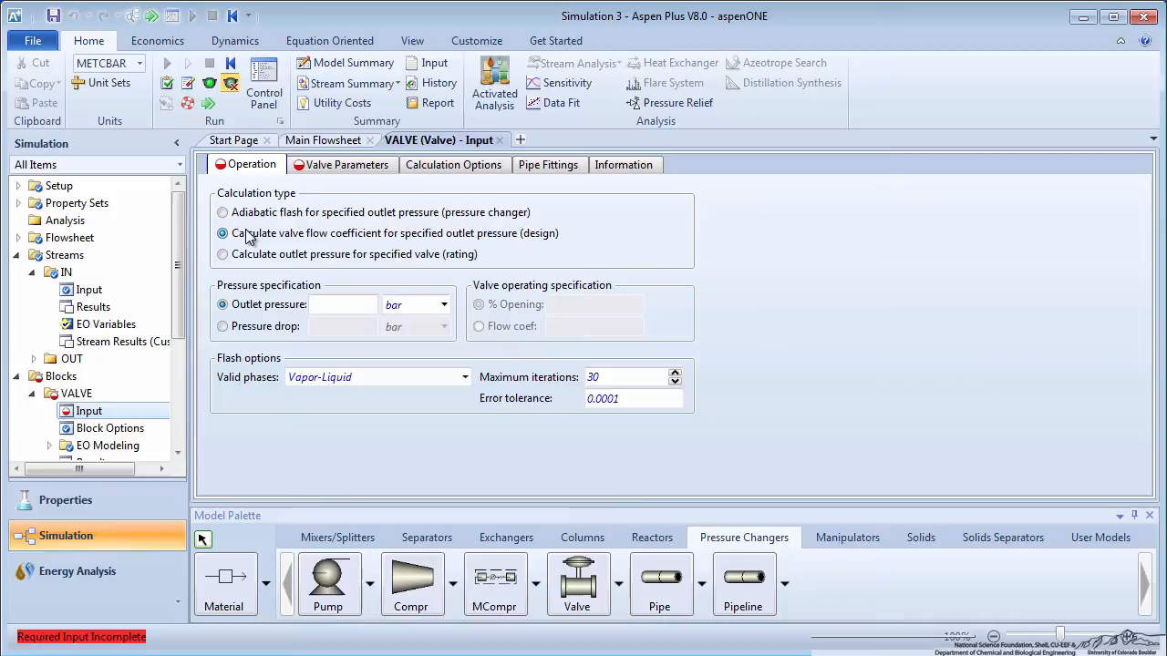
pyautogui.write('20')
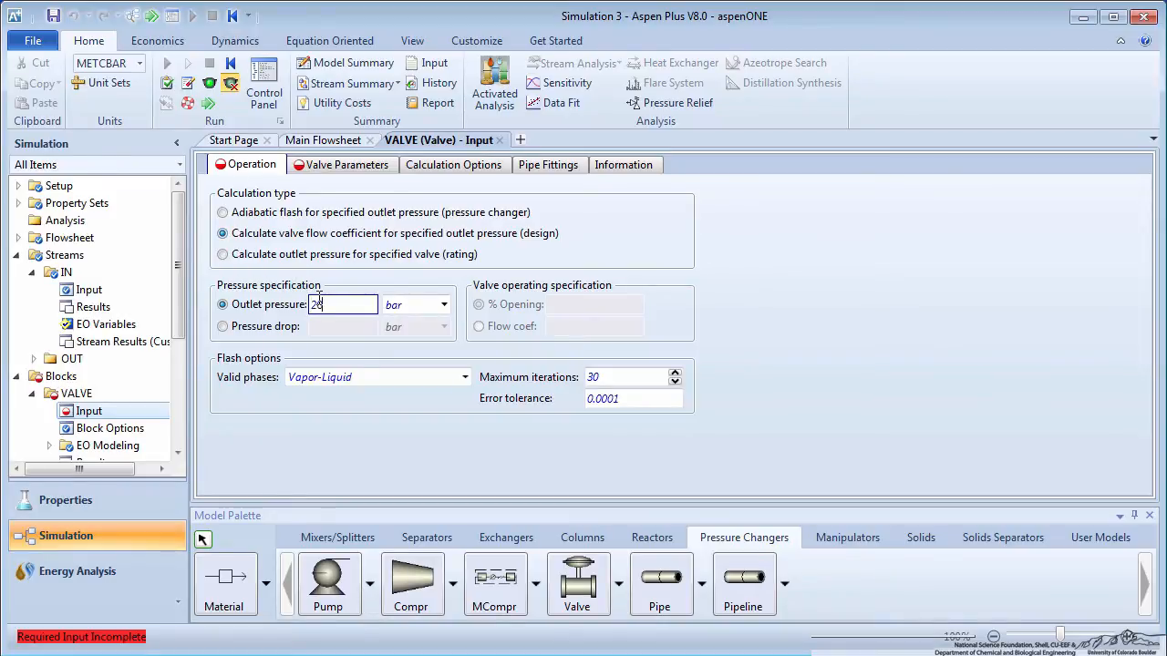
pyautogui.click(346, 164)
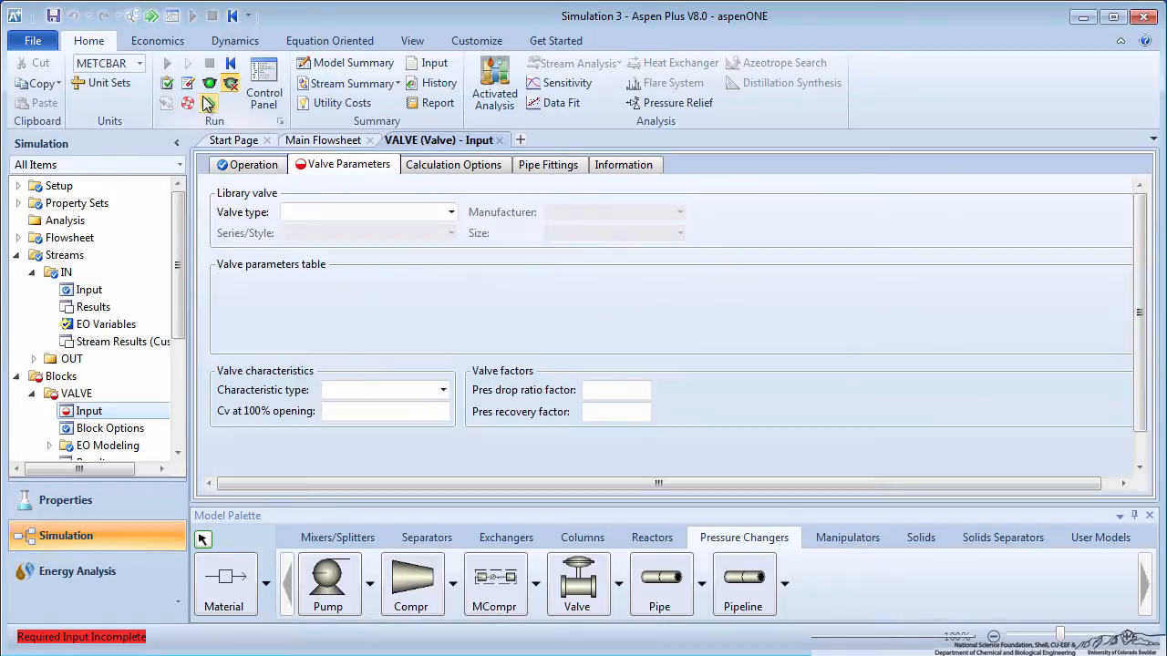
# - Specify a Neles-Jamesbury Globe valve of series V810_Equal_Percent_Flow
pyautogui.click(448, 211)
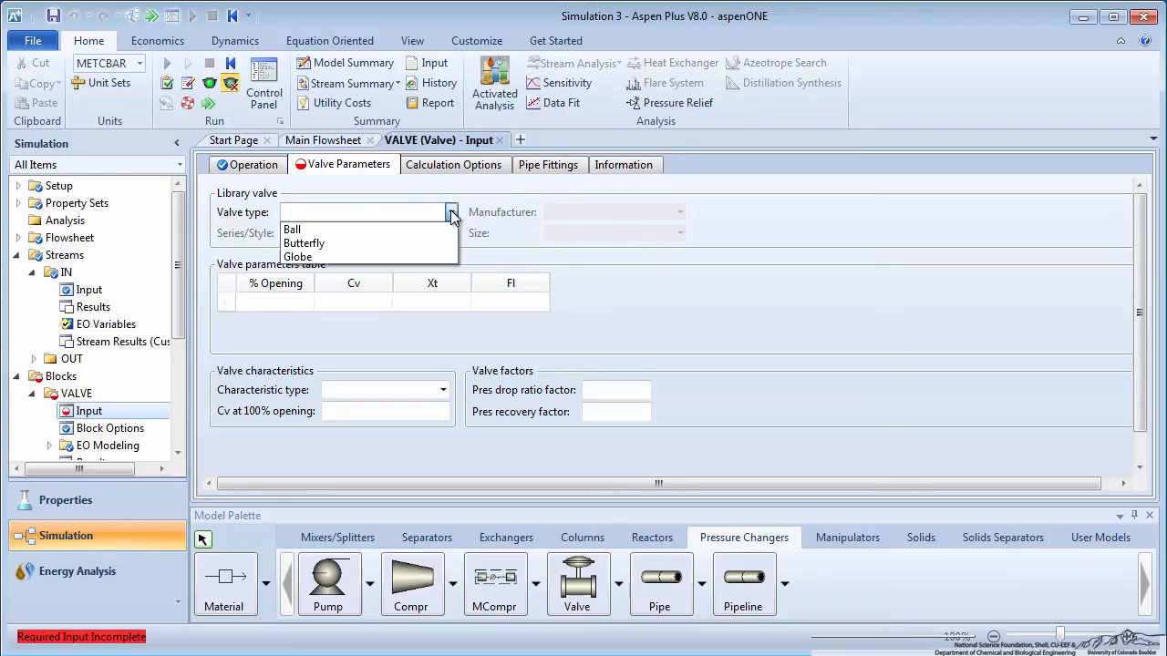
pyautogui.click(297, 257)
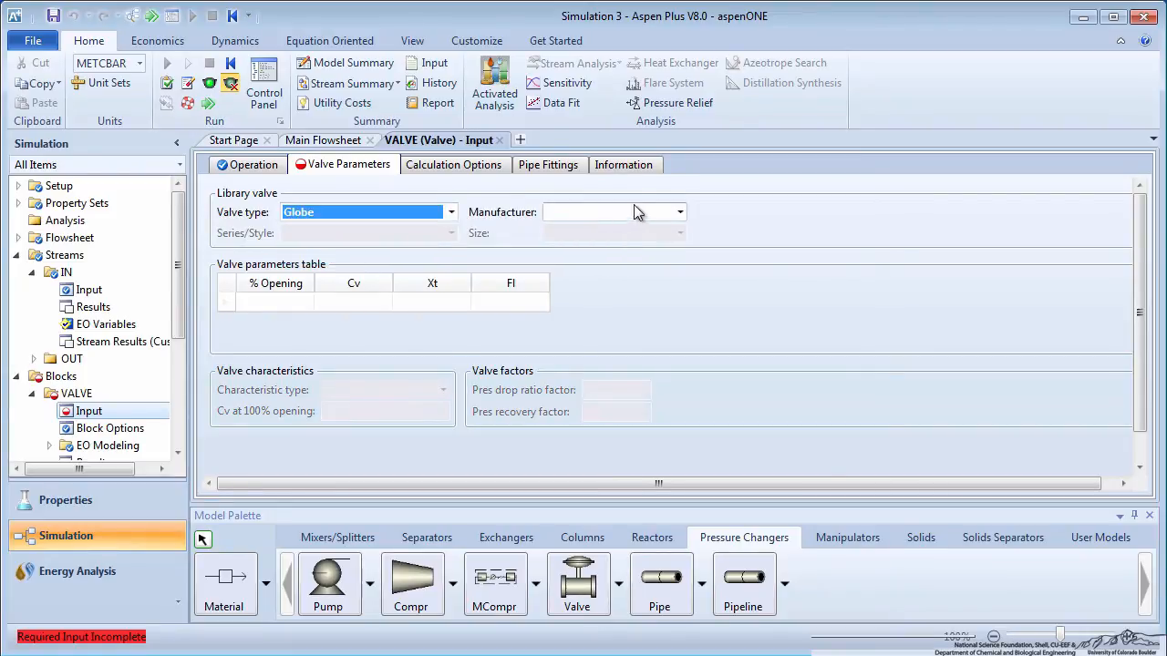
pyautogui.click(605, 211)
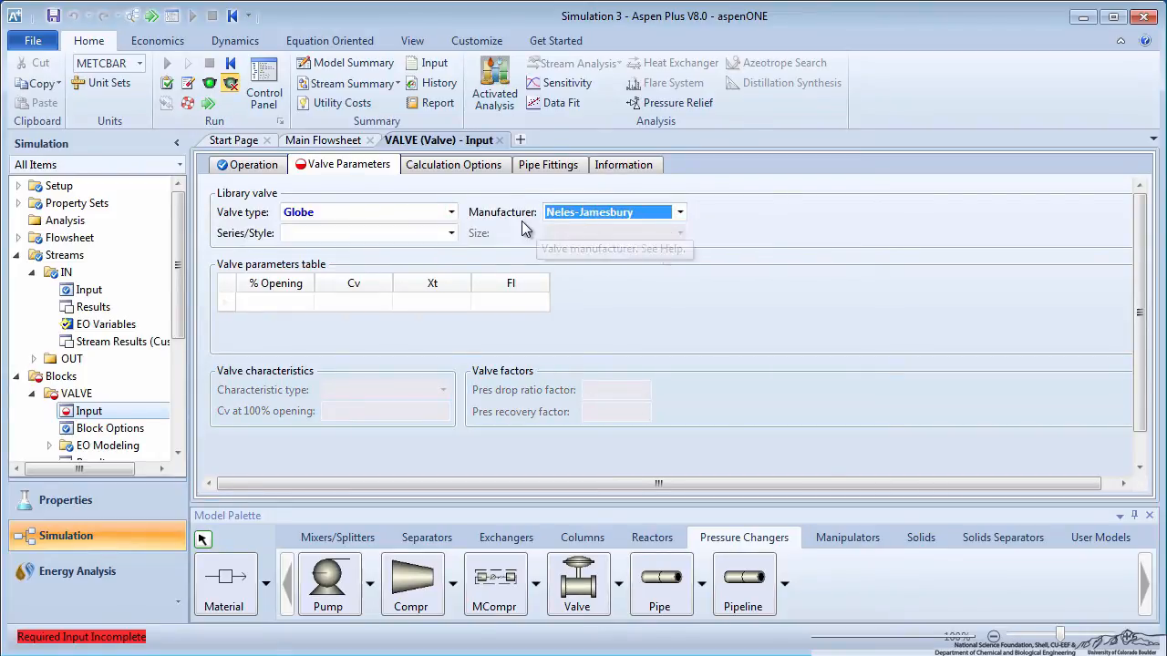
pyautogui.click(448, 234)
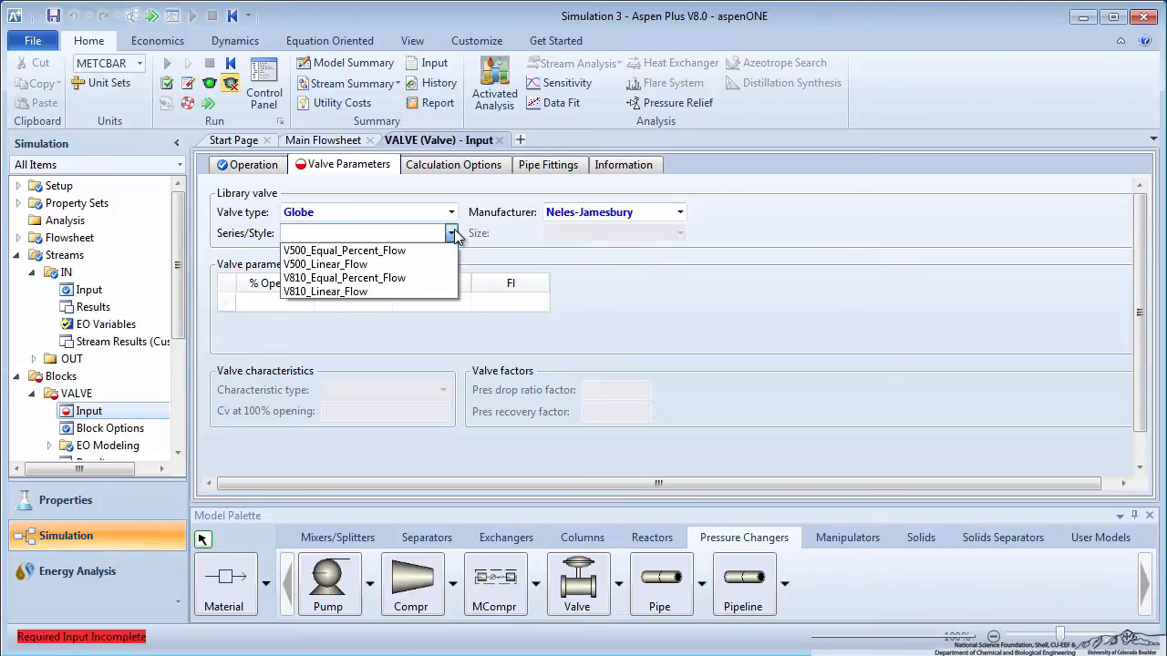
pyautogui.click(345, 278)
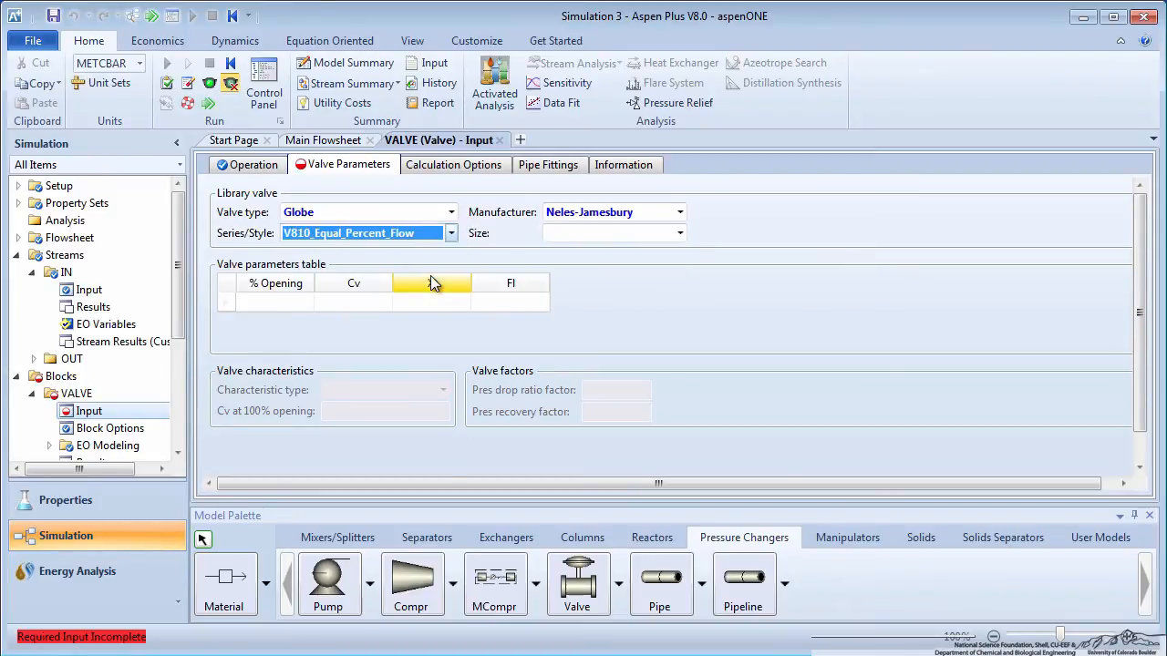
# - Set the valve size to 1.5-IN and run the simulation
pyautogui.click(678, 234)
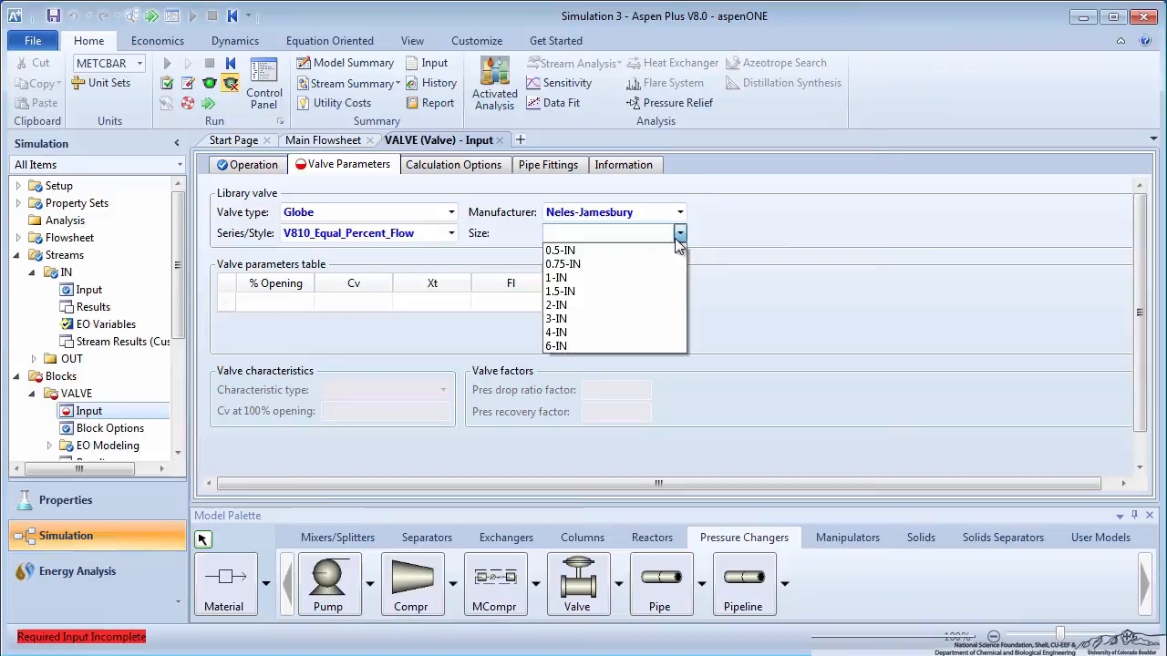
pyautogui.click(560, 291)
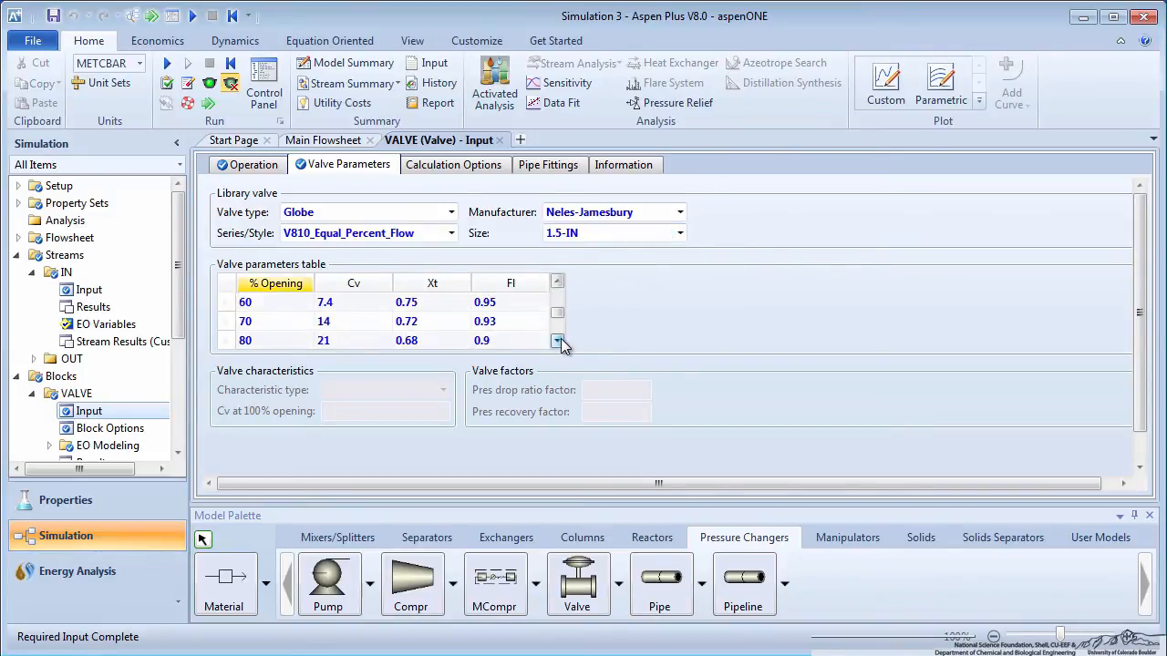
pyautogui.click(263, 87)
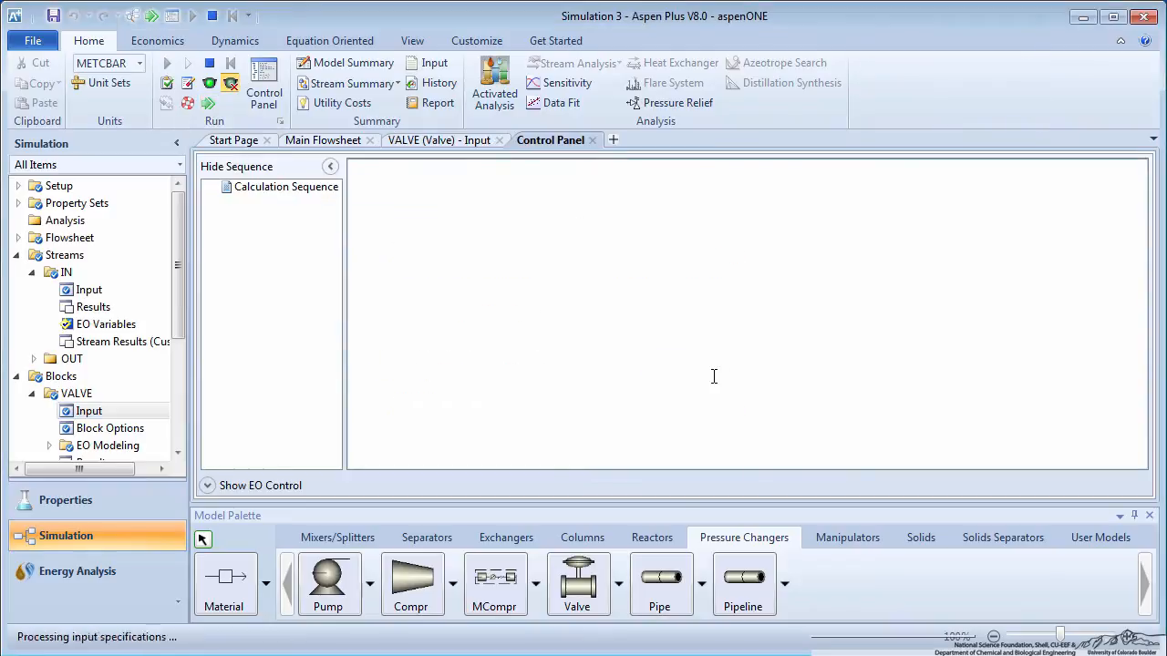